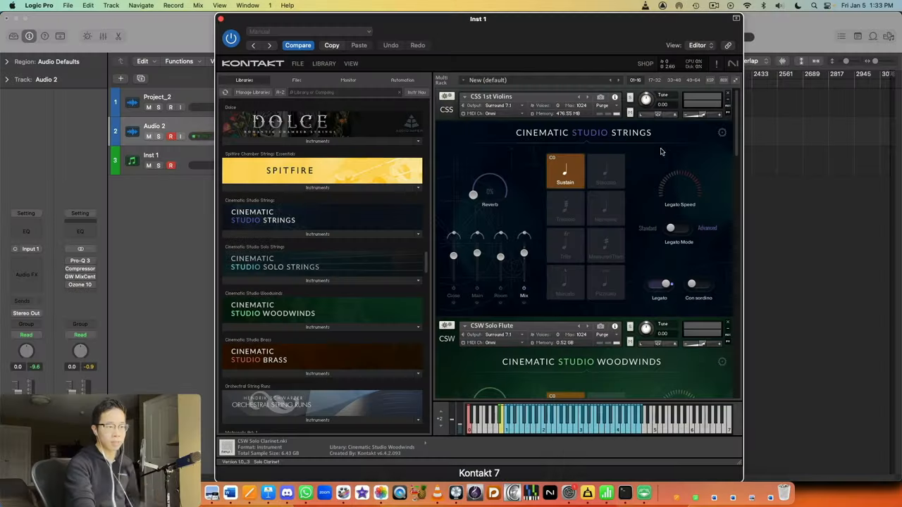
mouse_move(491, 113)
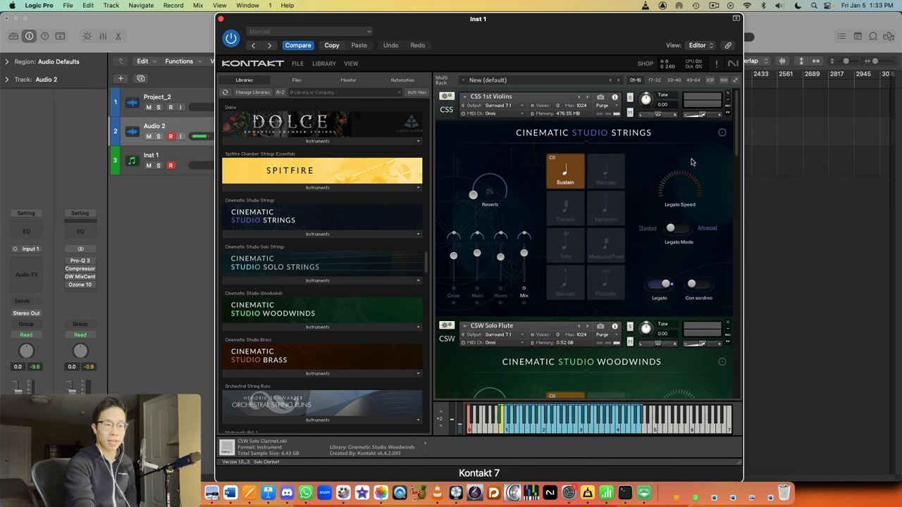
mouse_move(683, 186)
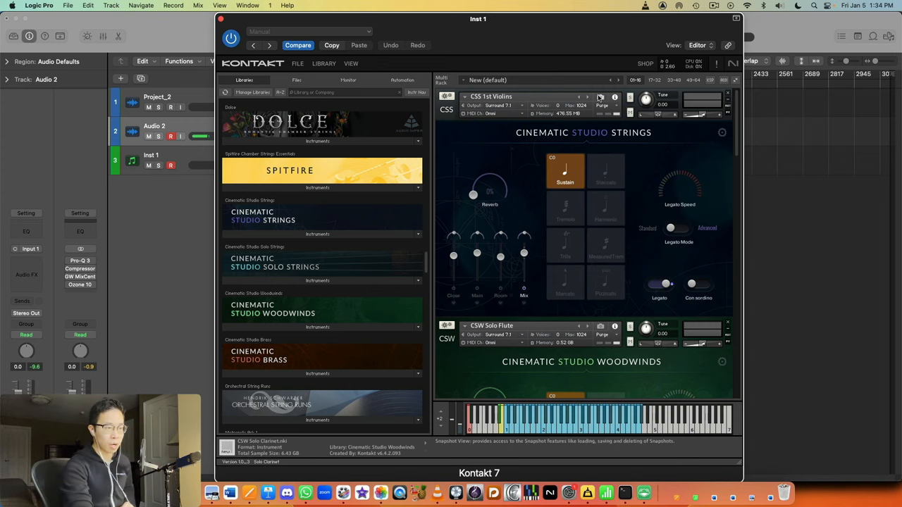
mouse_move(525, 188)
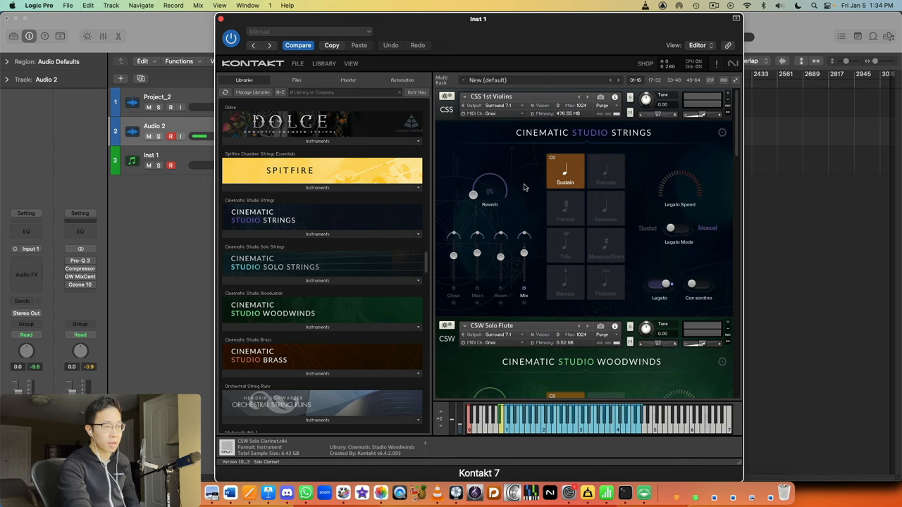
mouse_move(678, 172)
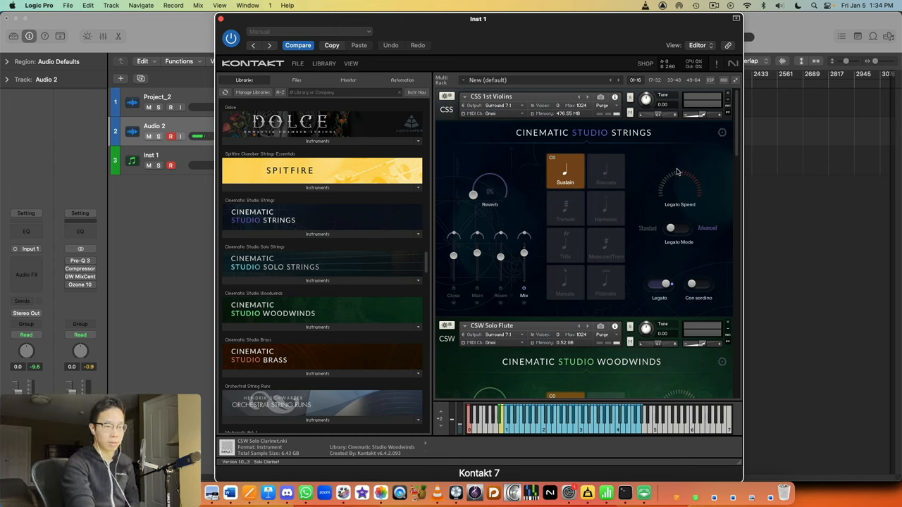
mouse_move(708, 136)
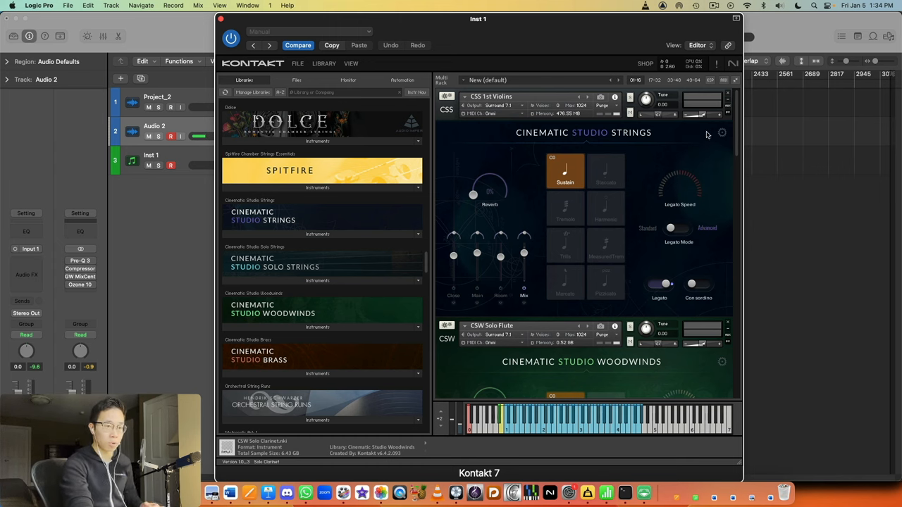
mouse_move(682, 252)
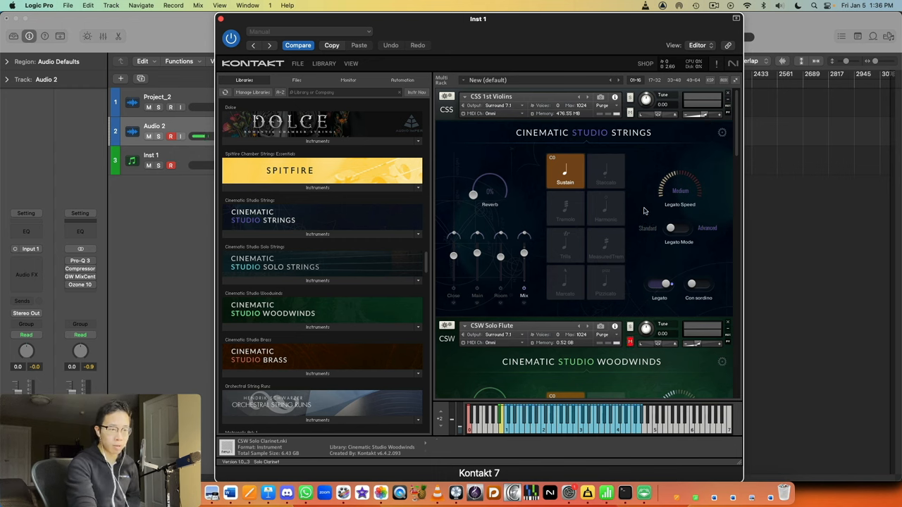
Scroll the rack so CSS Violas sits directly above CSW Solo Clarinet, both panels visible.
left_click_drag(679, 186, 662, 200)
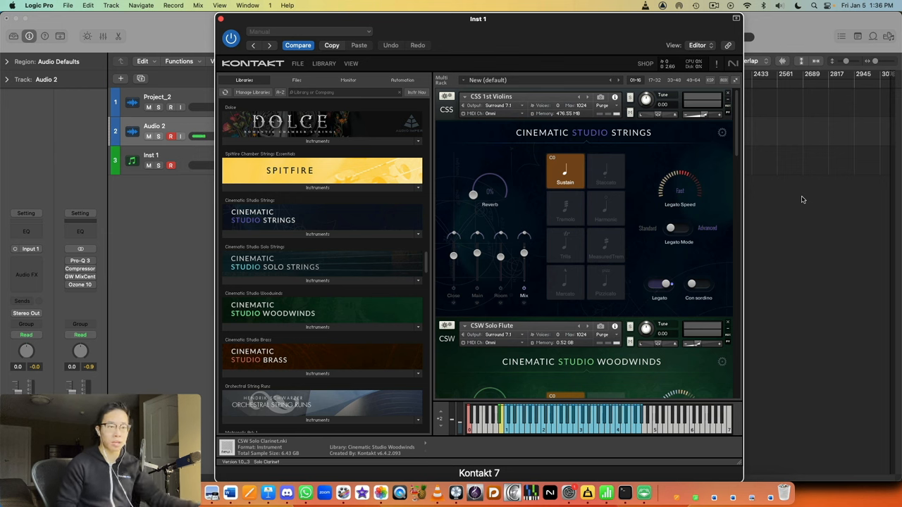
mouse_move(641, 189)
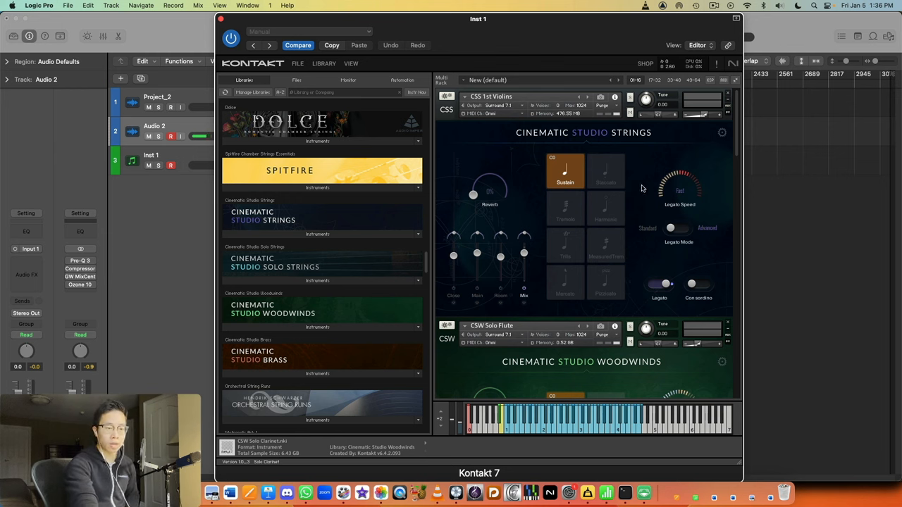
mouse_move(637, 181)
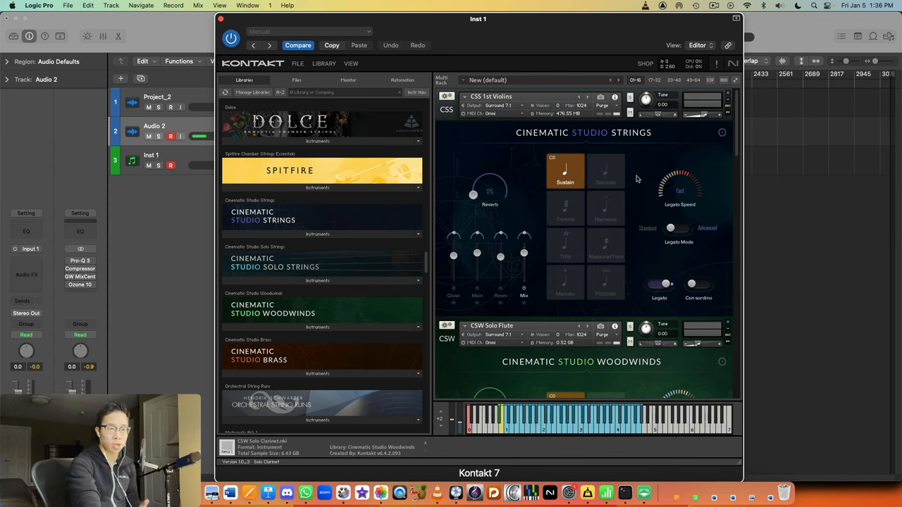
mouse_move(629, 197)
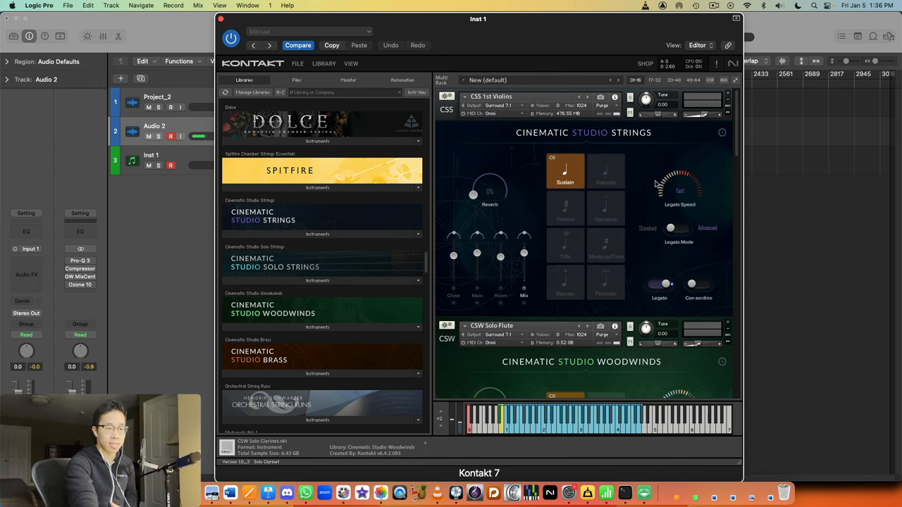
mouse_move(641, 171)
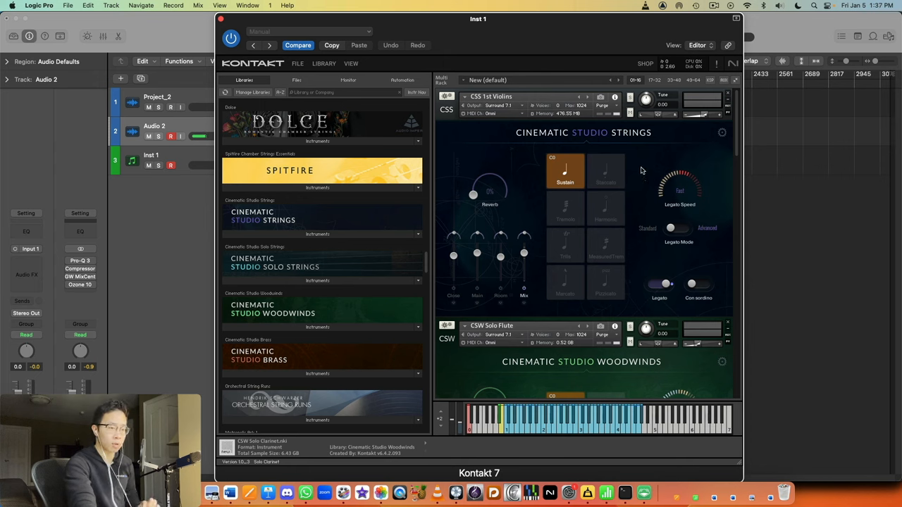
mouse_move(650, 206)
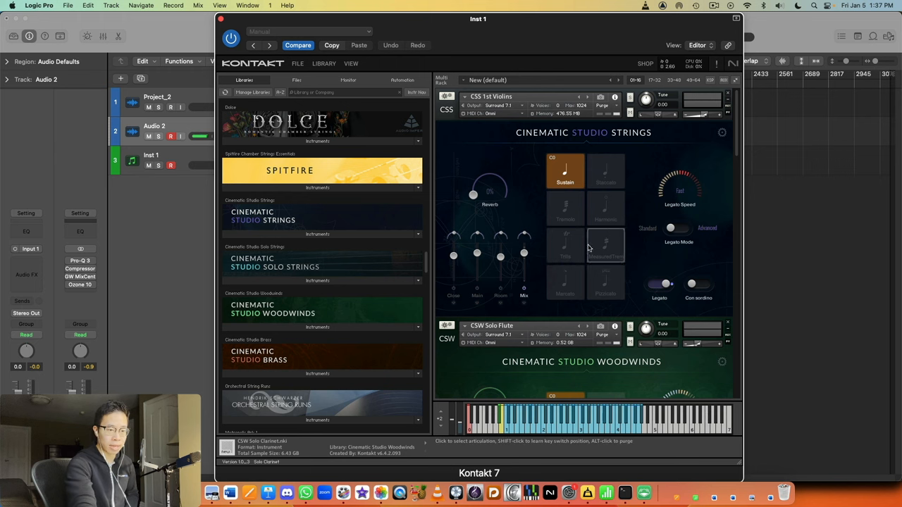
mouse_move(680, 127)
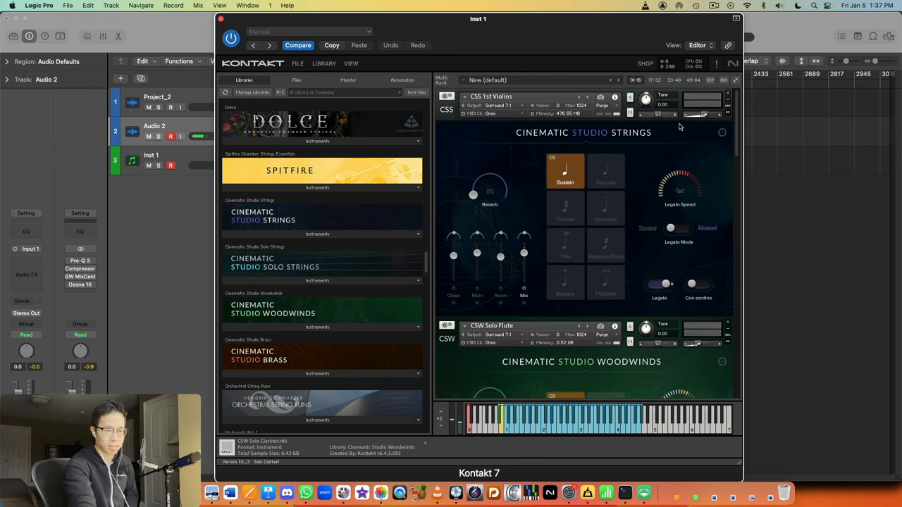
mouse_move(702, 346)
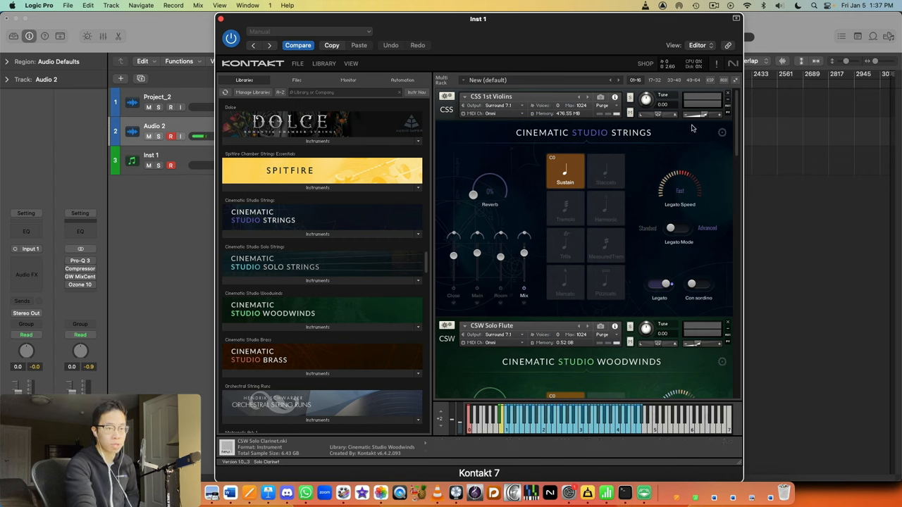
mouse_move(705, 121)
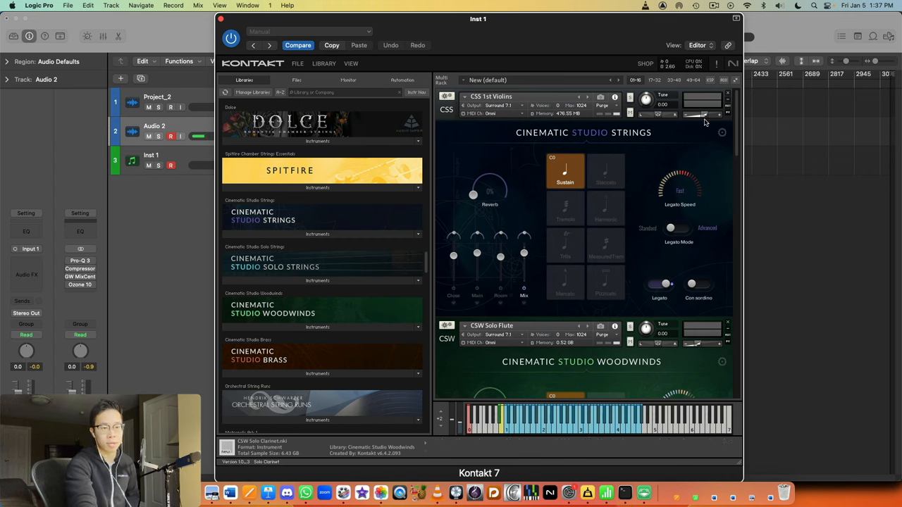
mouse_move(680, 141)
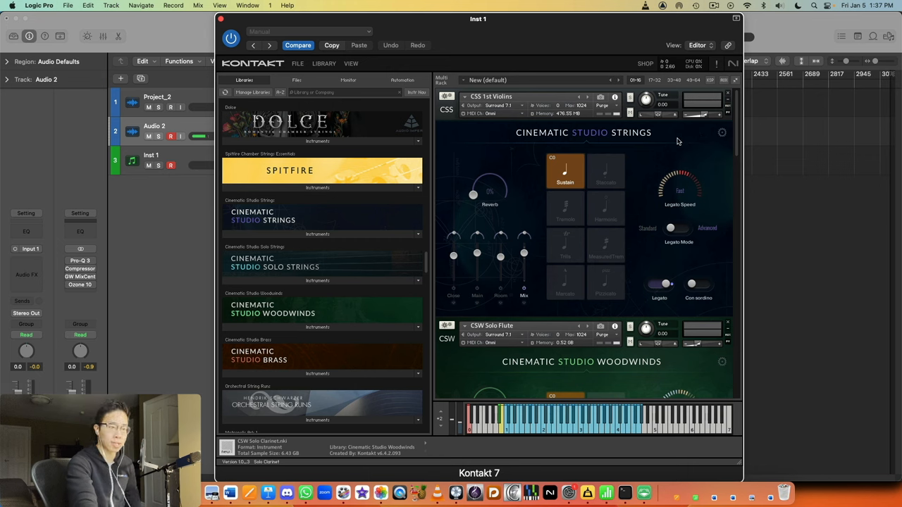
mouse_move(654, 158)
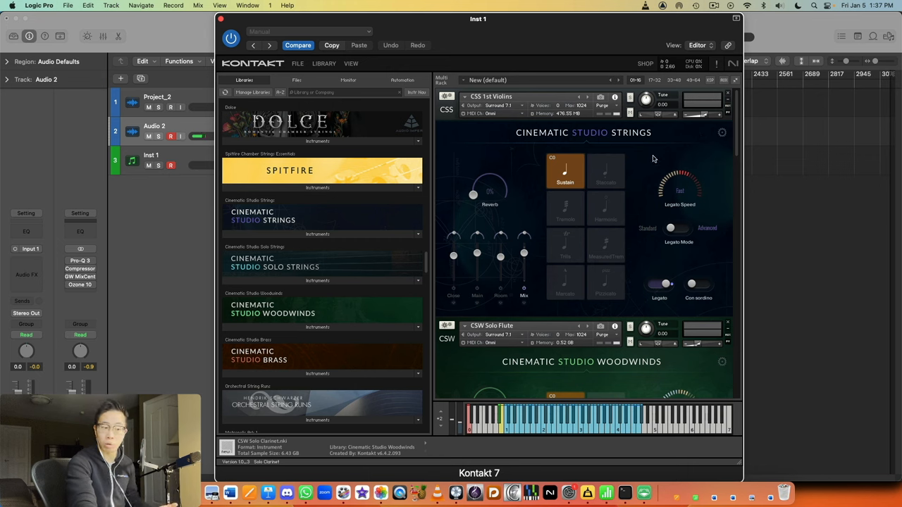
scroll("up", 3)
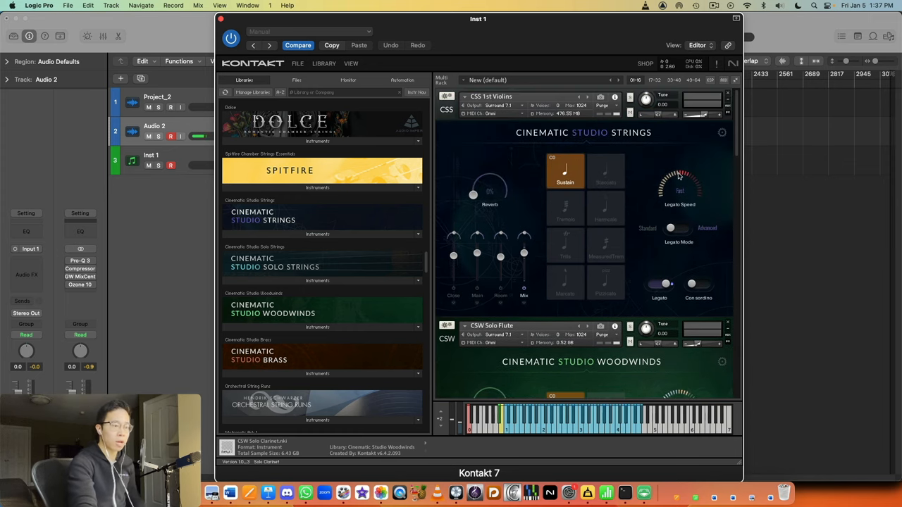
scroll("down", 3)
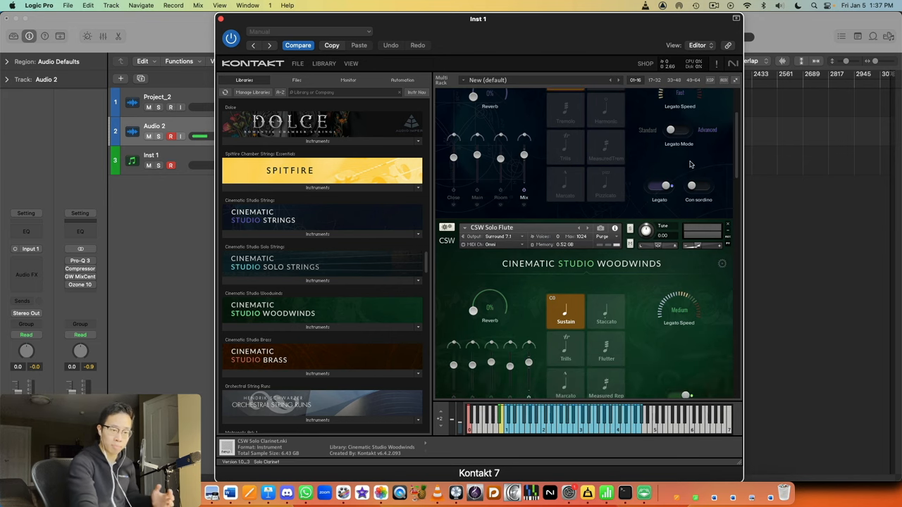
scroll("down", 3)
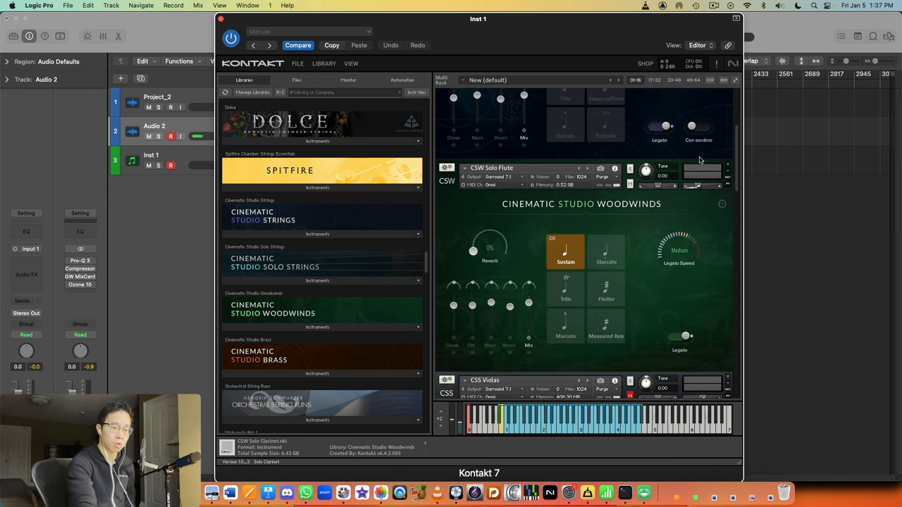
scroll("up", 3)
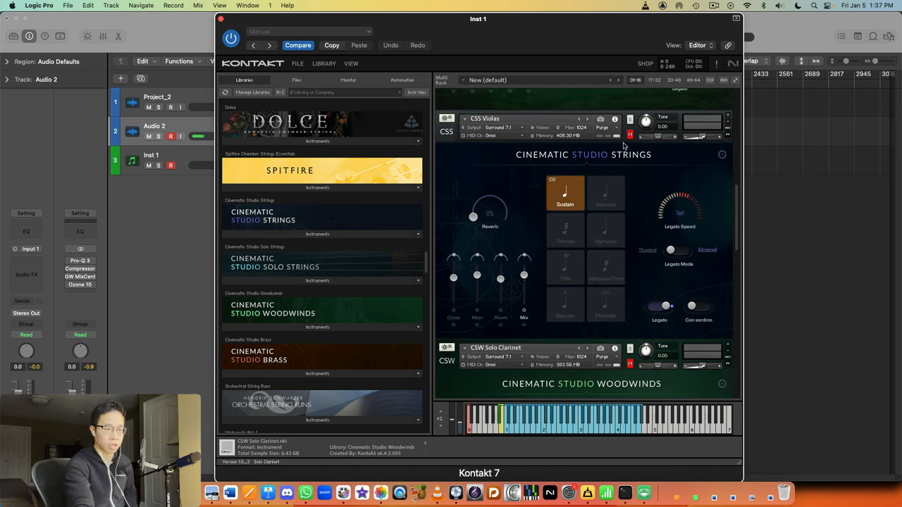
mouse_move(663, 355)
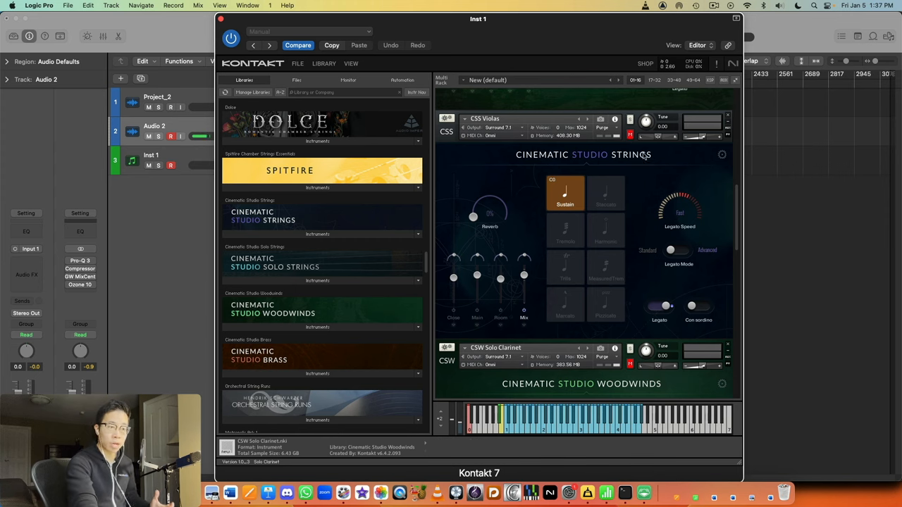
mouse_move(673, 184)
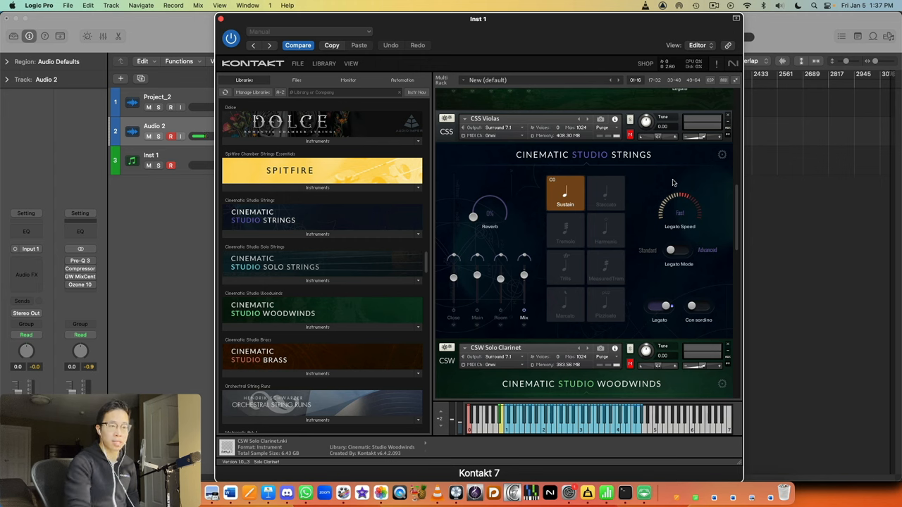
mouse_move(637, 207)
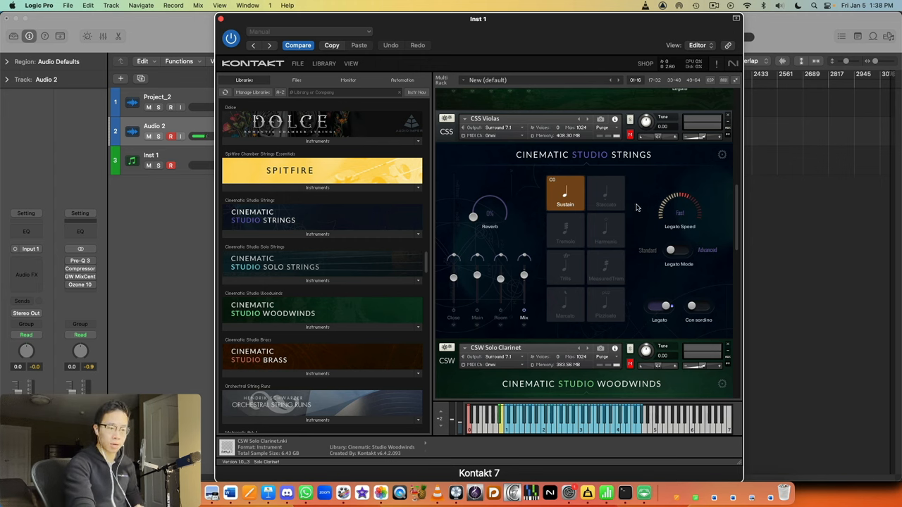
mouse_move(643, 186)
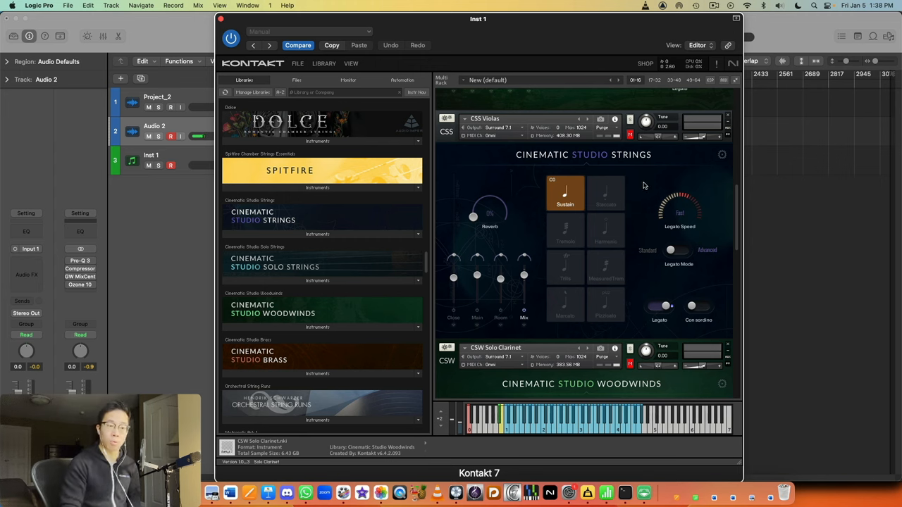
mouse_move(633, 181)
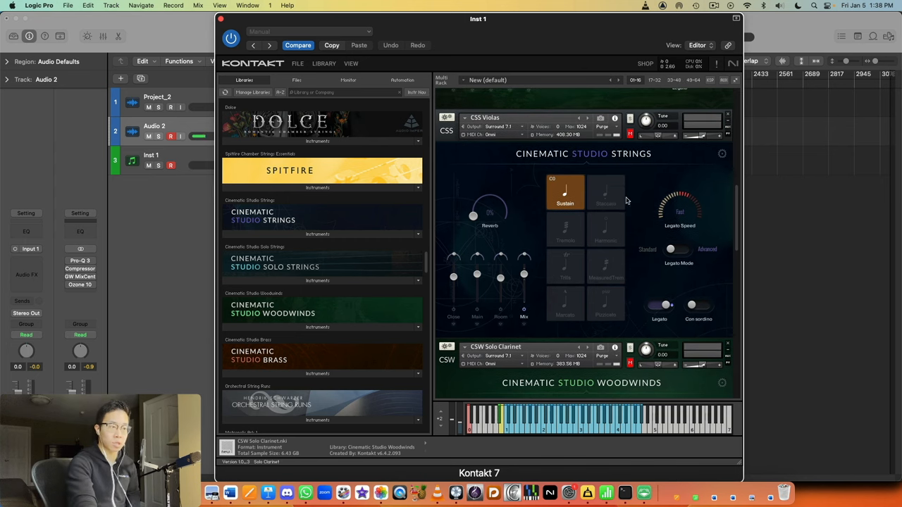
mouse_move(524, 377)
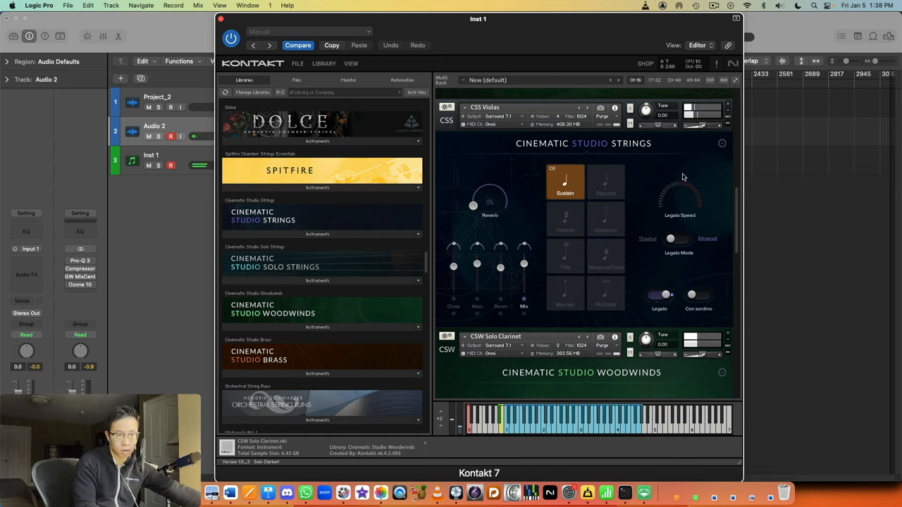
Turn the CSS Violas Legato Speed knob until it reads Motion.
left_click_drag(680, 204, 688, 190)
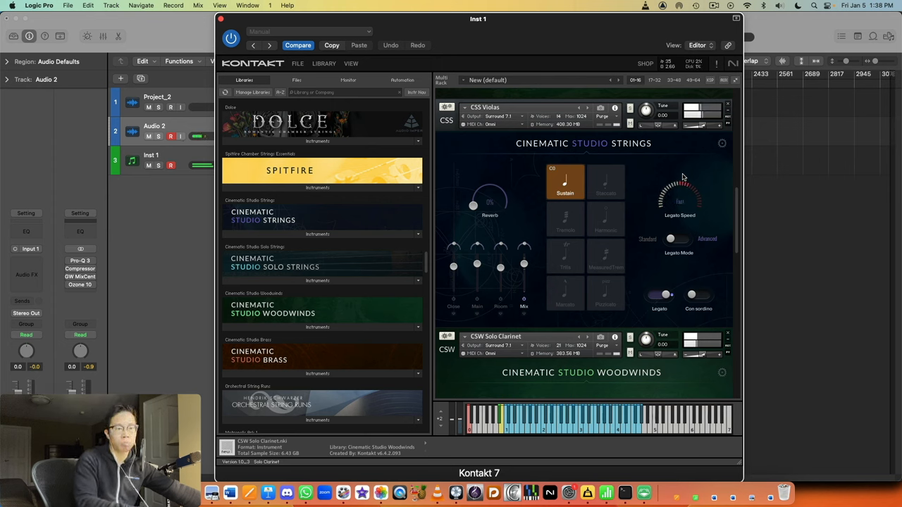
left_click_drag(679, 195, 679, 204)
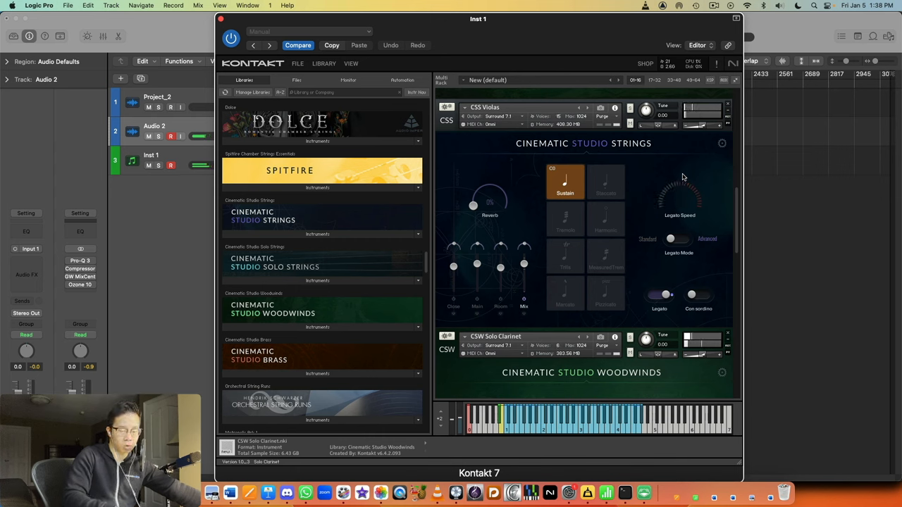
left_click_drag(679, 194, 680, 180)
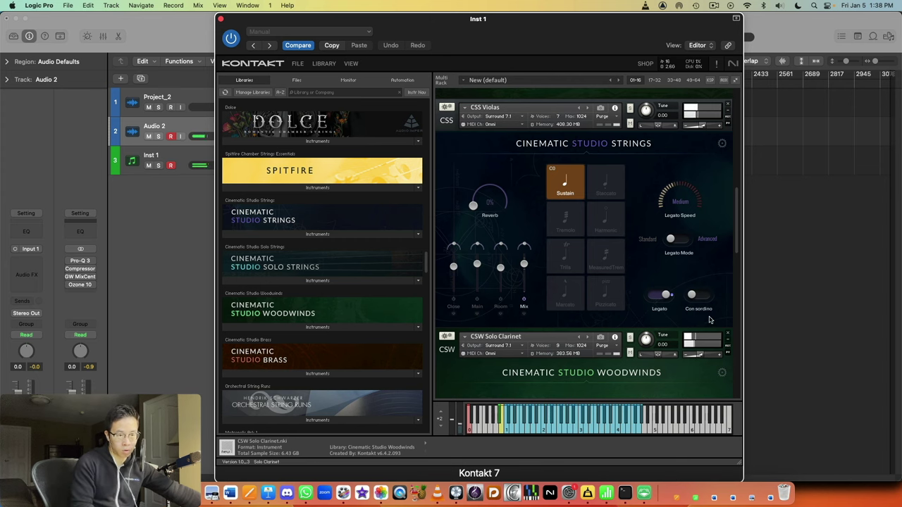
left_click_drag(679, 204, 680, 183)
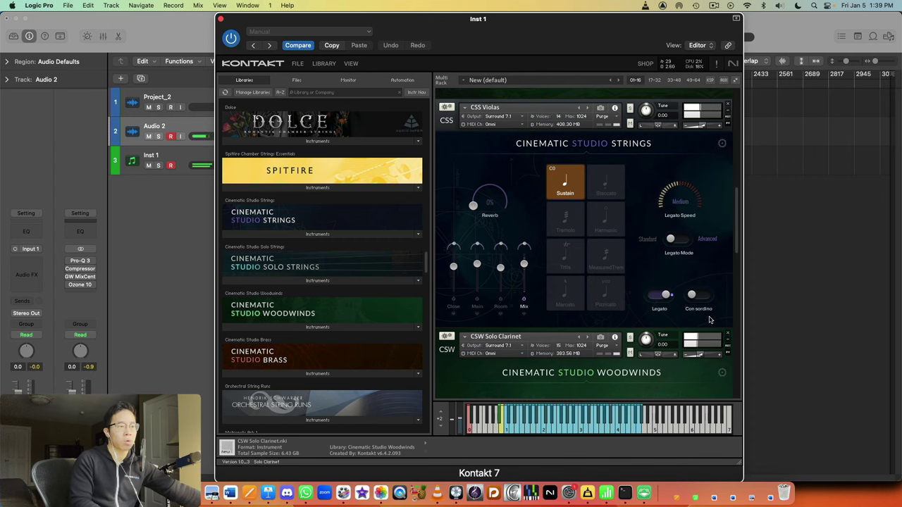
left_click_drag(679, 190, 679, 176)
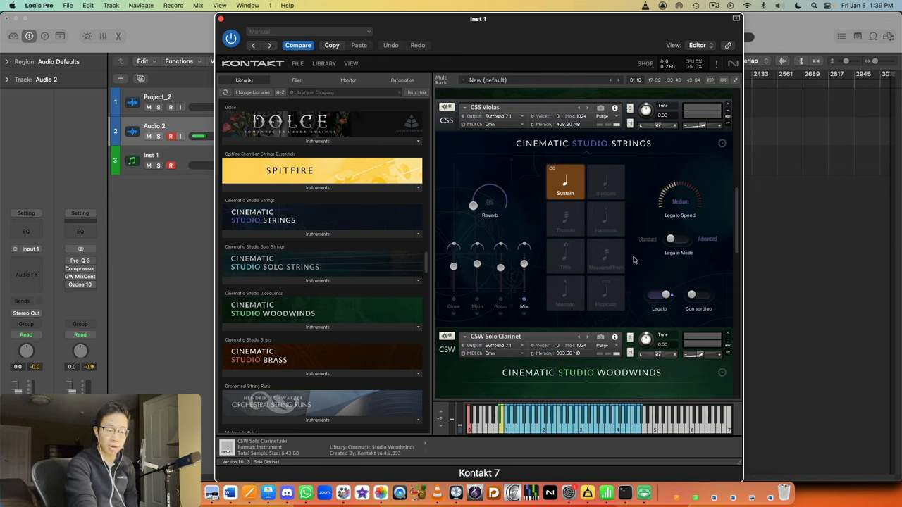
mouse_move(632, 249)
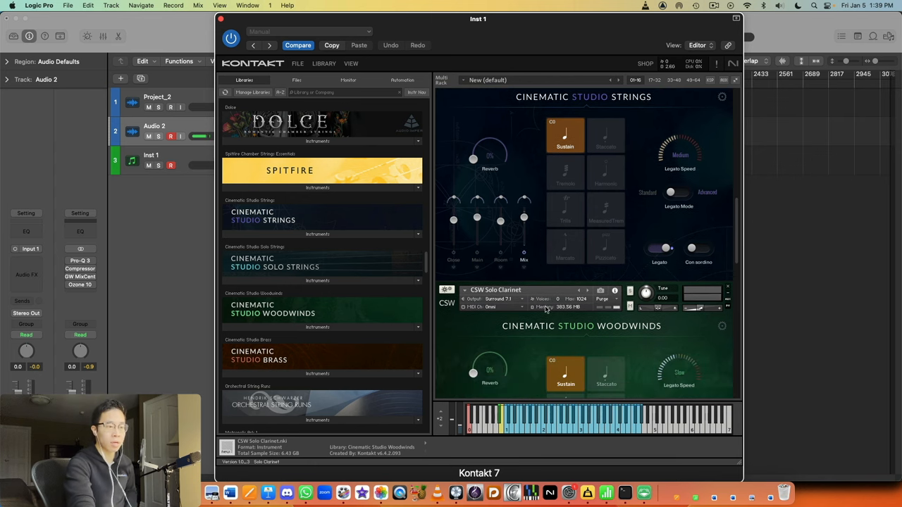
mouse_move(606, 245)
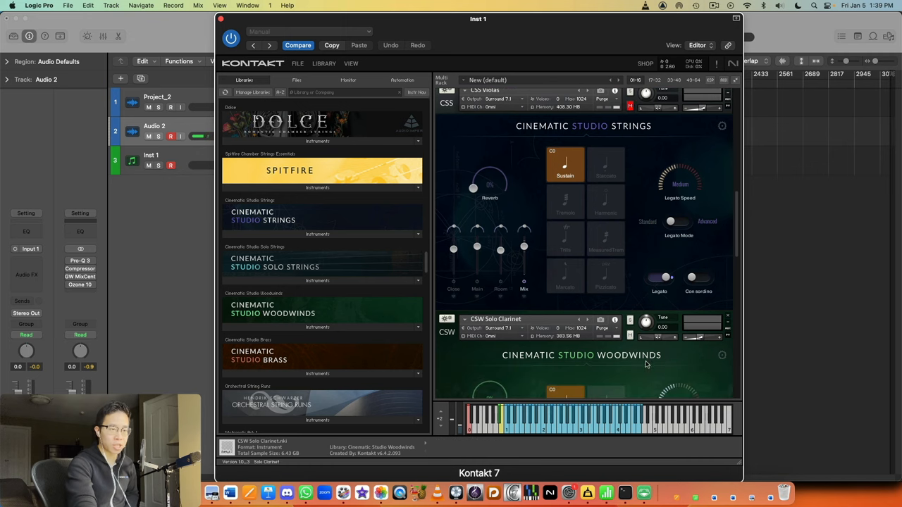
Scroll the rack to reveal the CSW Solo Clarinet panel below the violas.
scroll("up", 3)
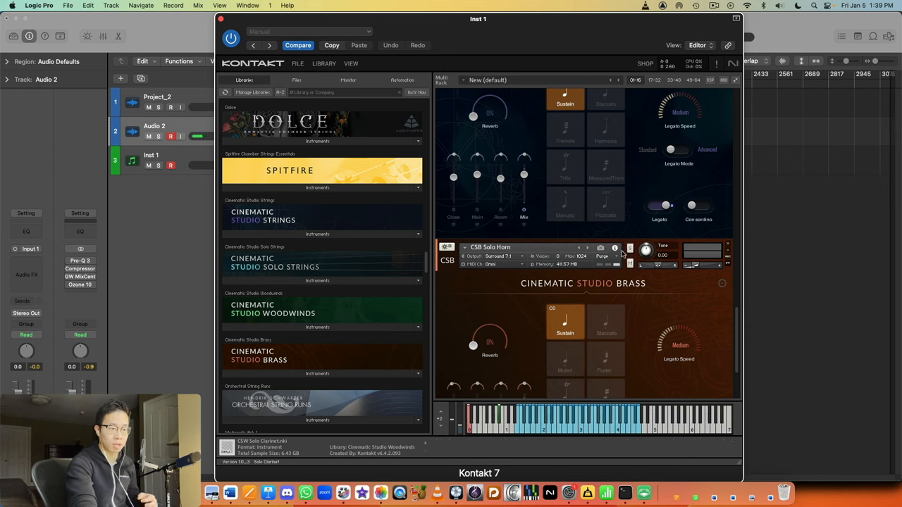
mouse_move(604, 245)
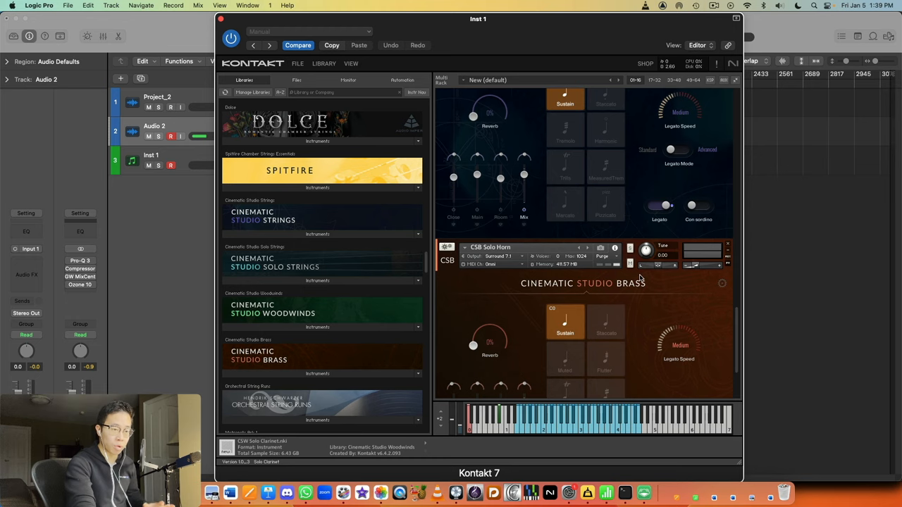
Scroll the rack to the CSS Cellos and CSB Solo Horn pair.
scroll("up", 3)
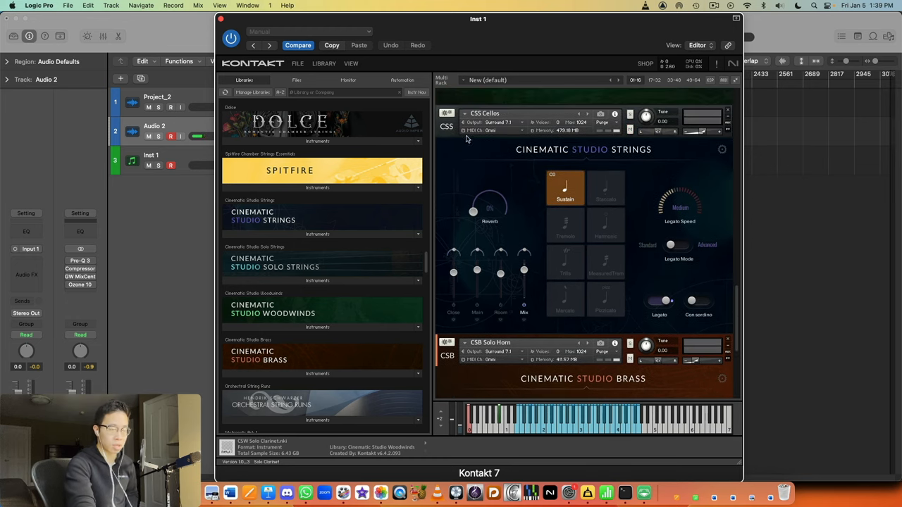
scroll("down", 3)
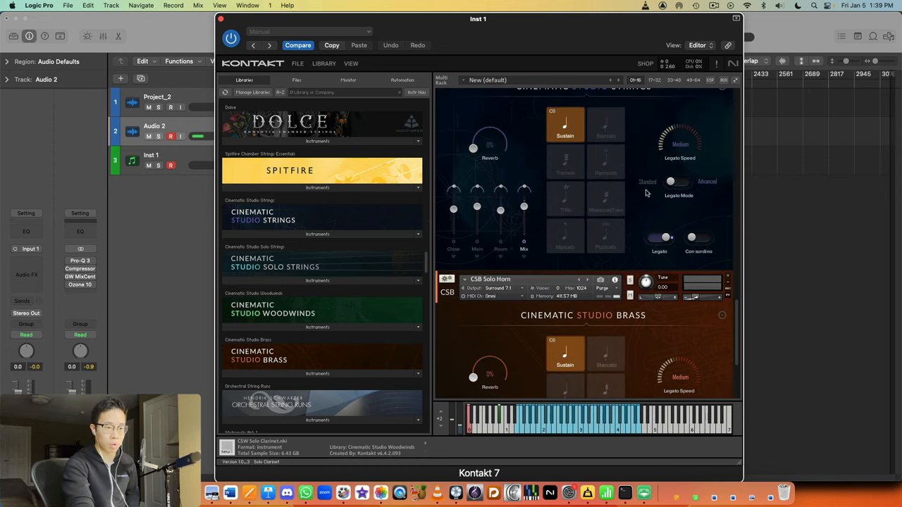
mouse_move(696, 296)
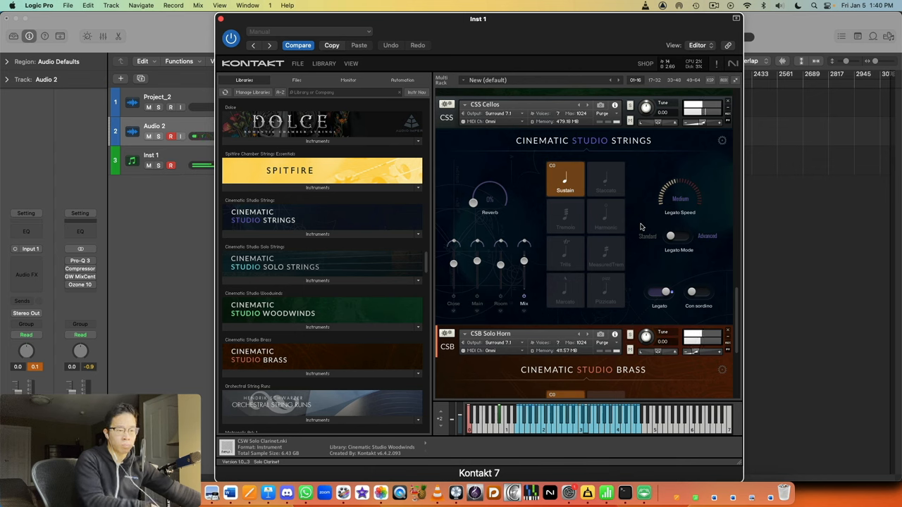
left_click_drag(679, 190, 680, 180)
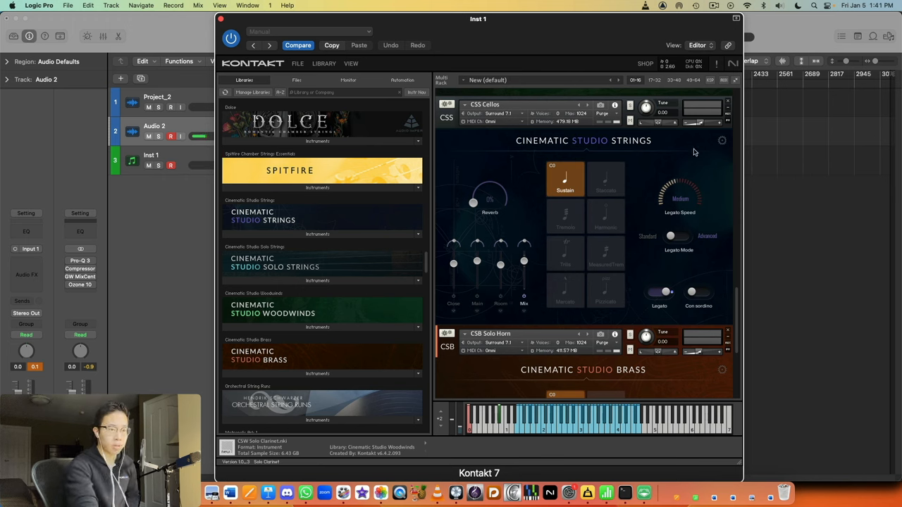
mouse_move(651, 268)
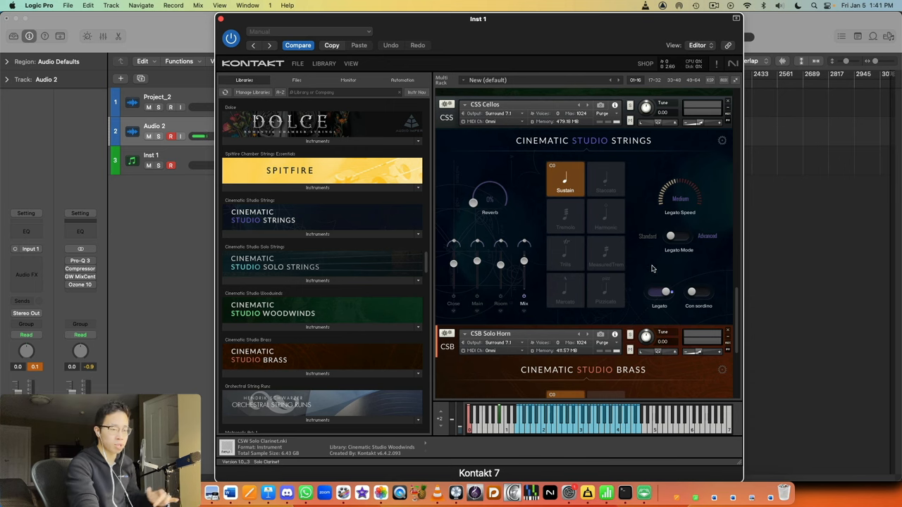
mouse_move(641, 210)
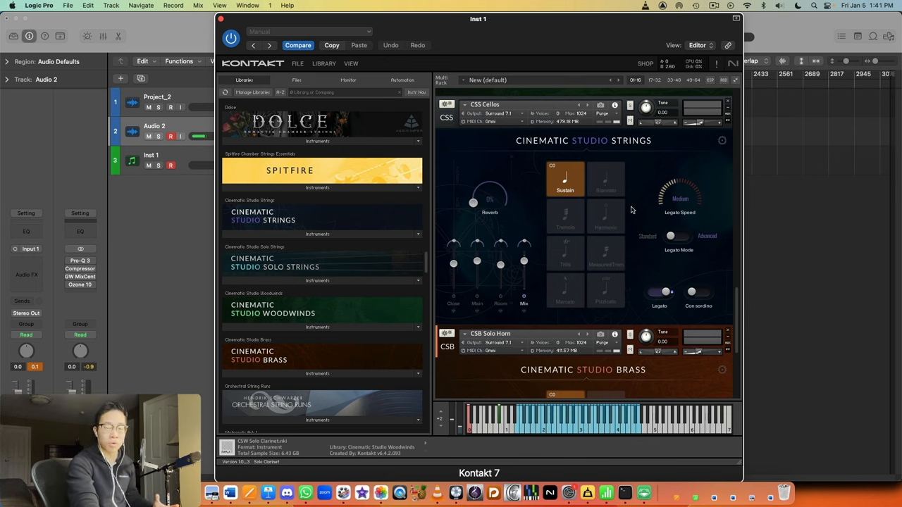
mouse_move(628, 256)
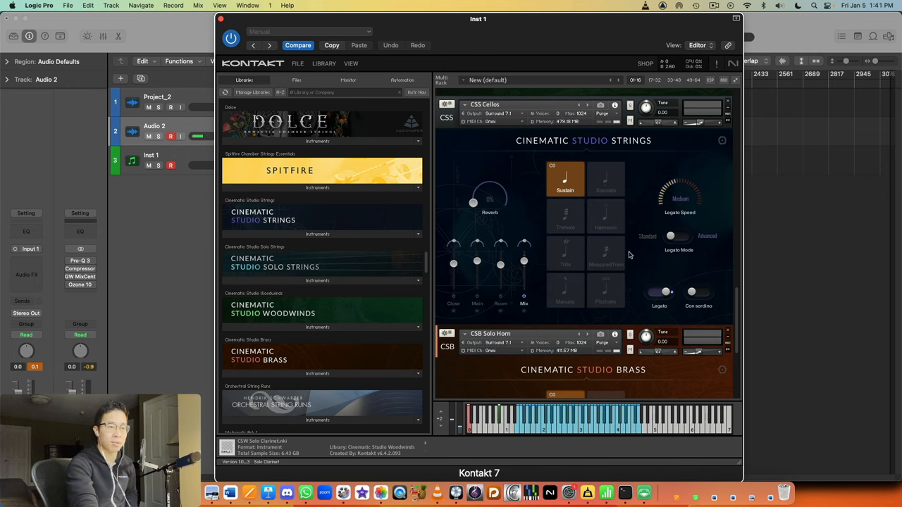
mouse_move(645, 227)
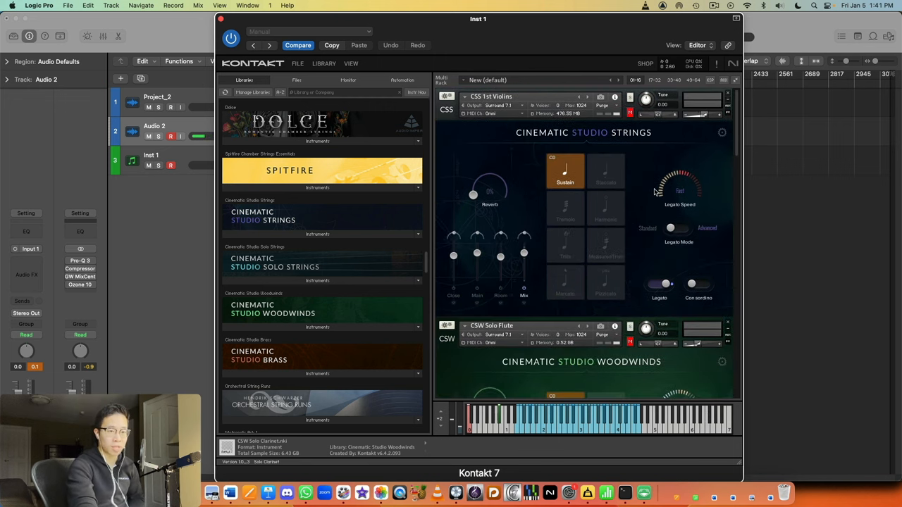
scroll("down", 3)
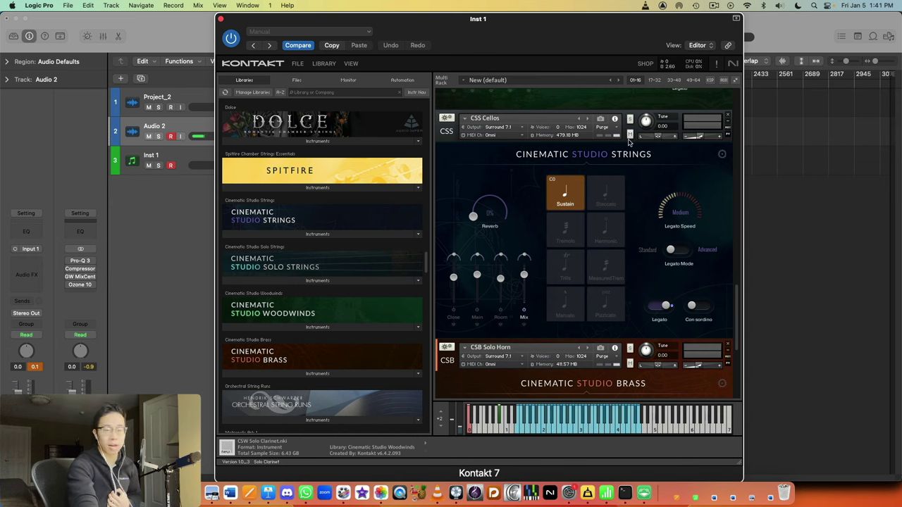
mouse_move(642, 177)
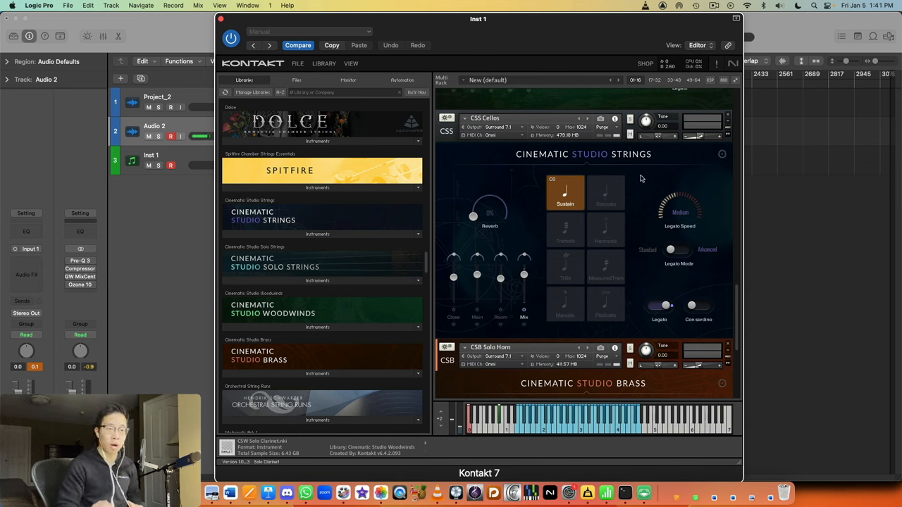